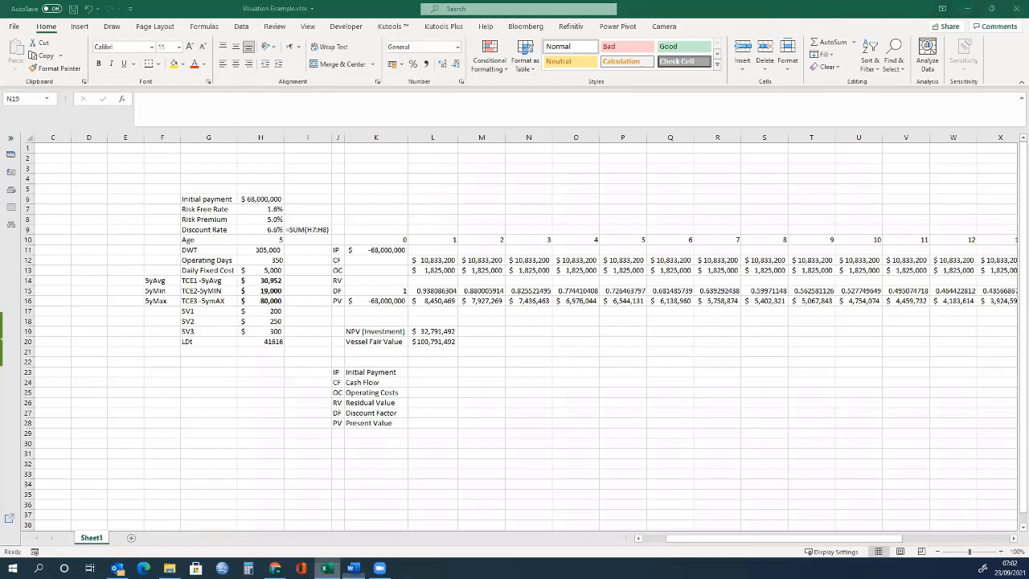
Review the input assumptions and how the discount rate is calculated
{"action": "left_click", "coordinate": [527, 331]}
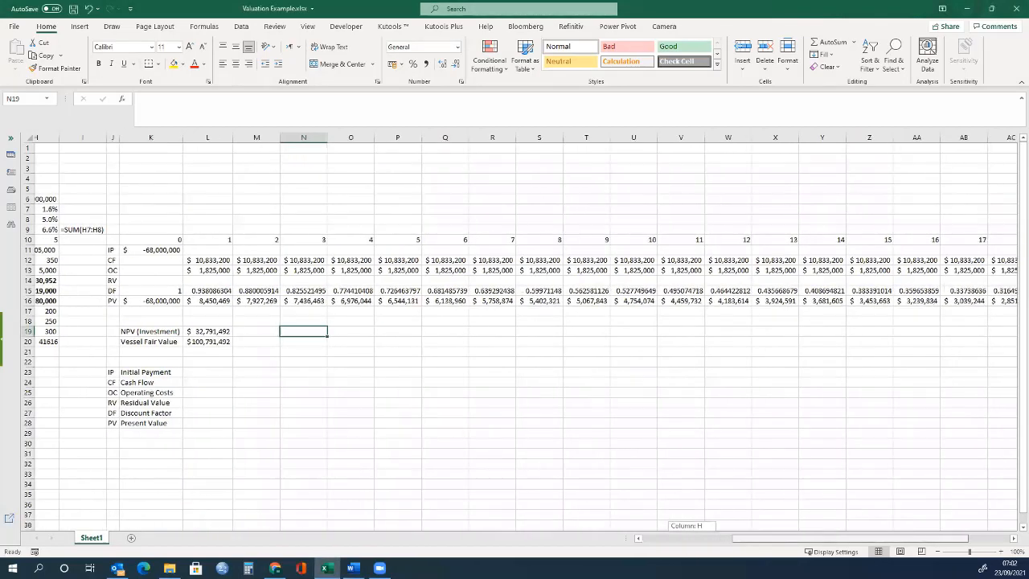
{"action": "scroll", "scroll_direction": "left", "scroll_amount": 3}
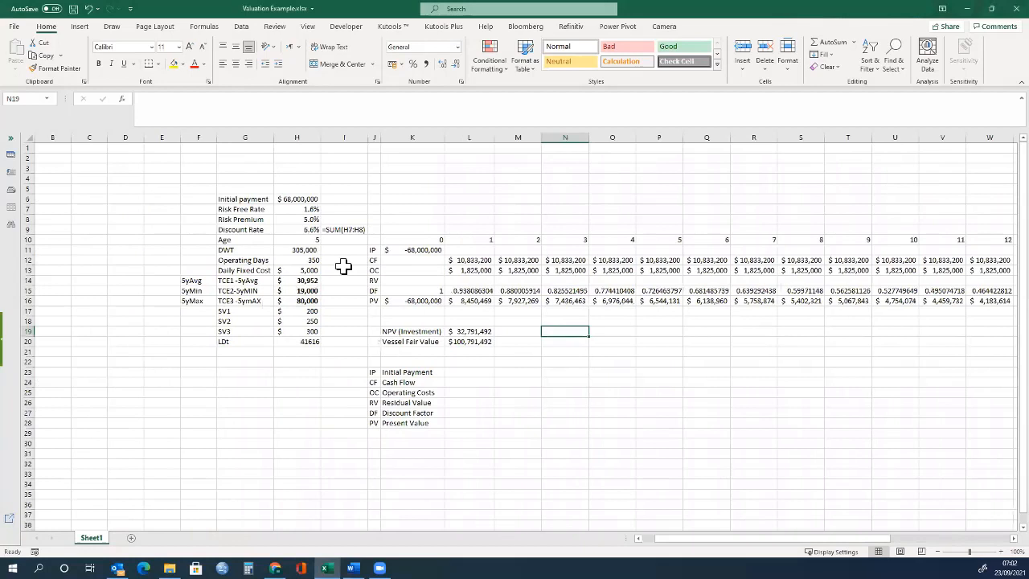
{"action": "left_click_drag", "start_coordinate": [245, 199], "coordinate": [309, 341]}
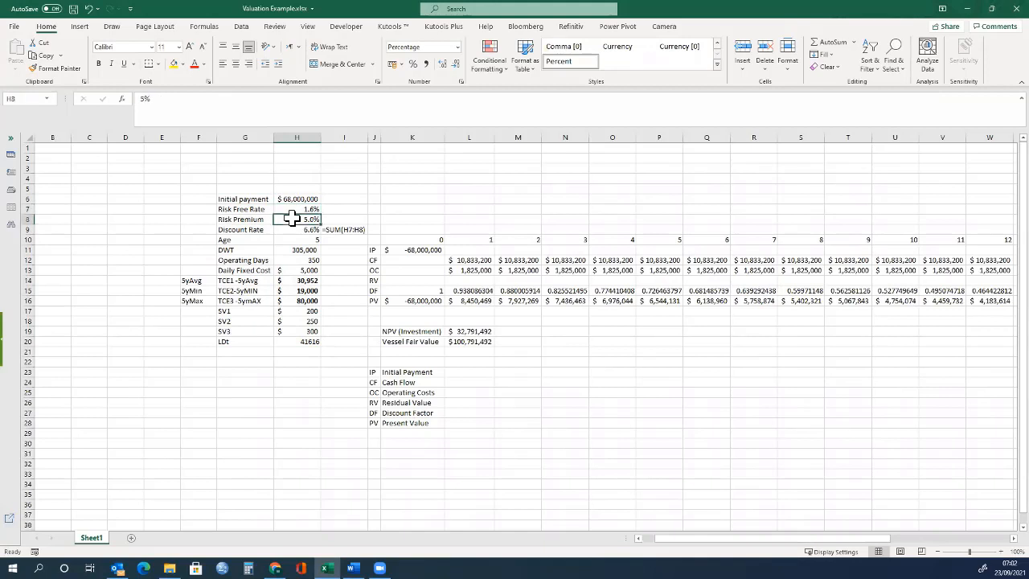
{"action": "left_click", "coordinate": [296, 228]}
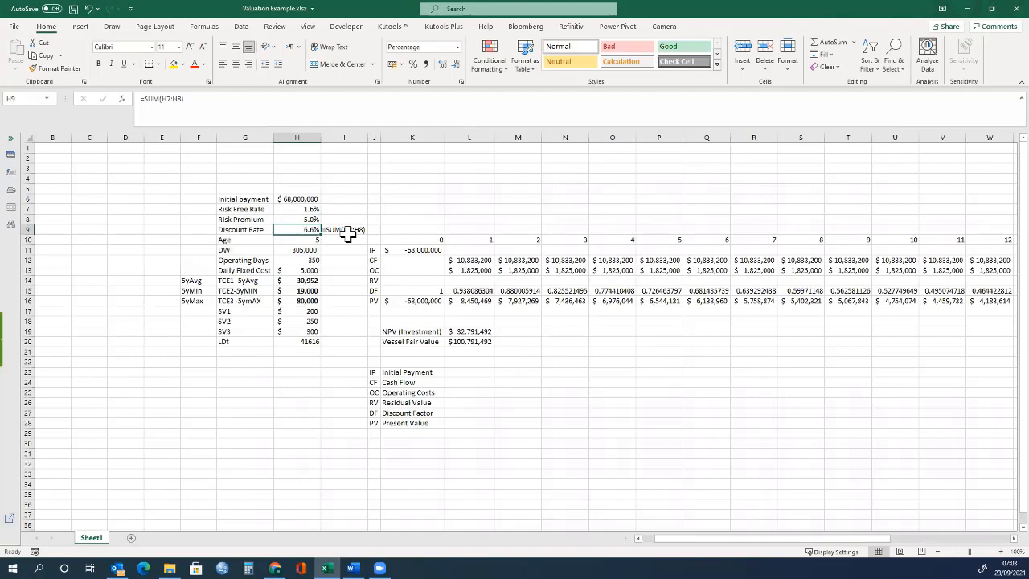
{"action": "mouse_move", "coordinate": [308, 244]}
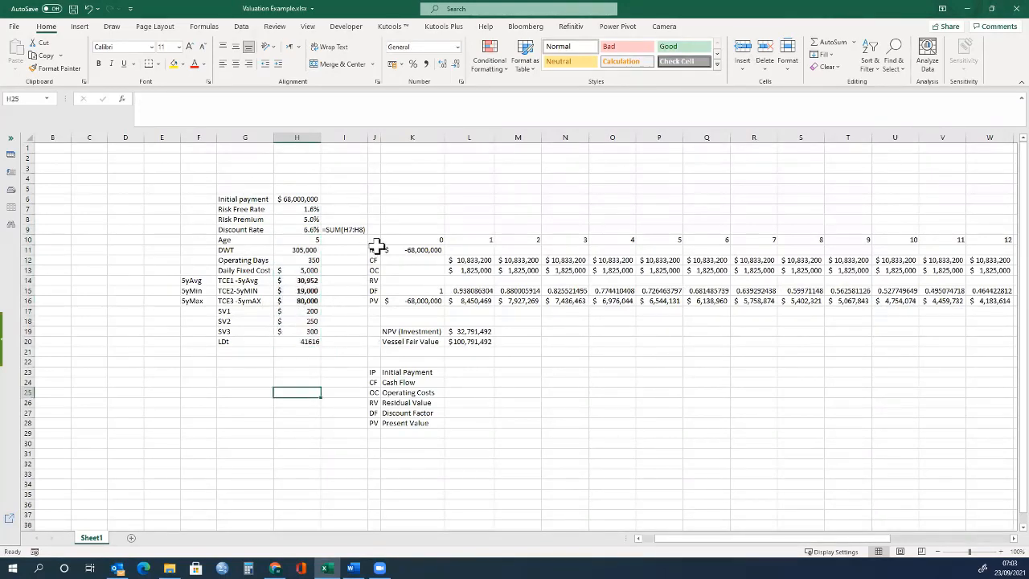
Review the yearly cash flow table and confirm the $100.8M fair value sums the present values
{"action": "left_click_drag", "start_coordinate": [373, 240], "coordinate": [490, 291]}
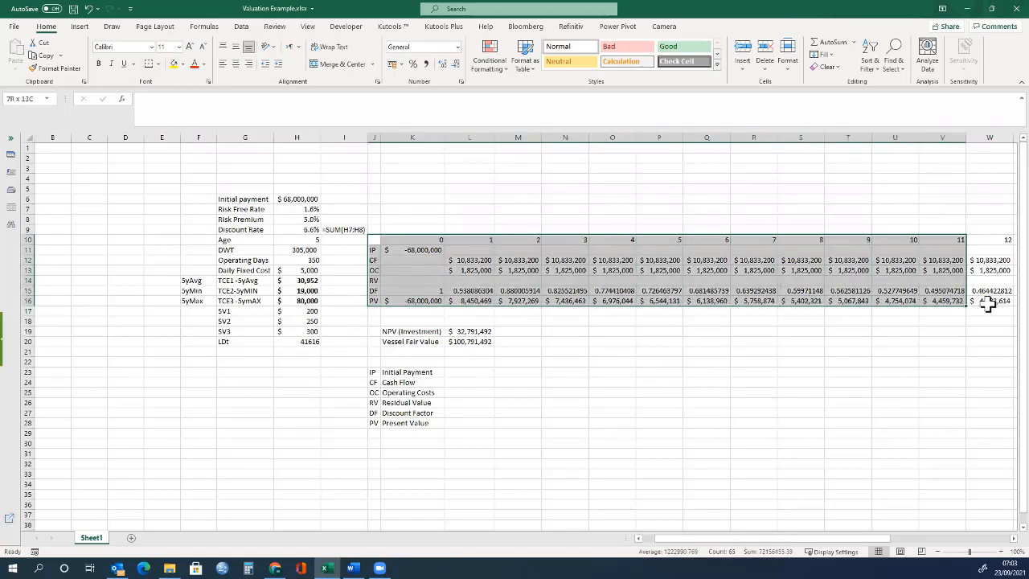
{"action": "scroll", "scroll_direction": "right", "scroll_amount": 3}
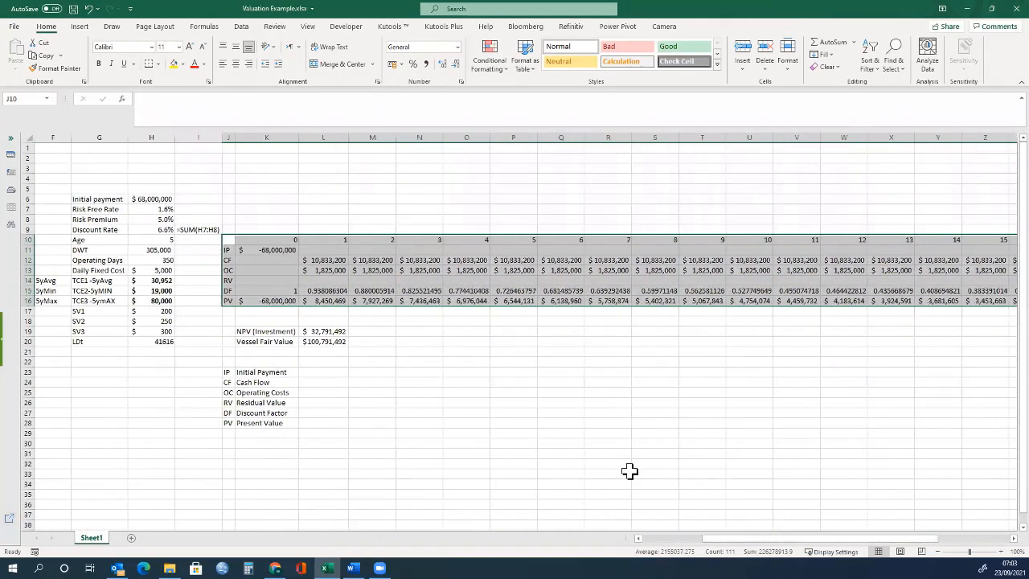
{"action": "mouse_move", "coordinate": [216, 355]}
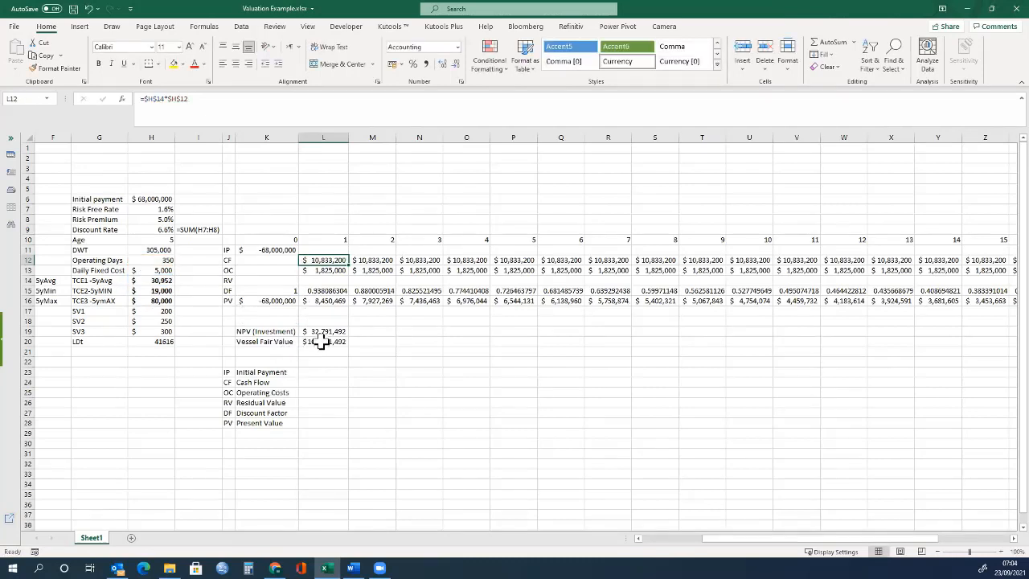
{"action": "left_click", "coordinate": [323, 341]}
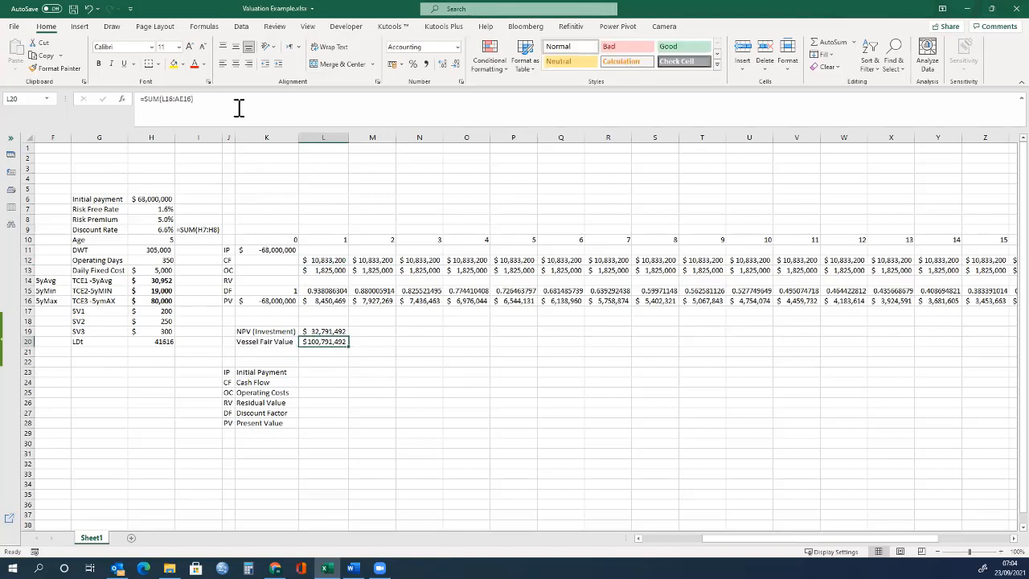
{"action": "mouse_move", "coordinate": [238, 106]}
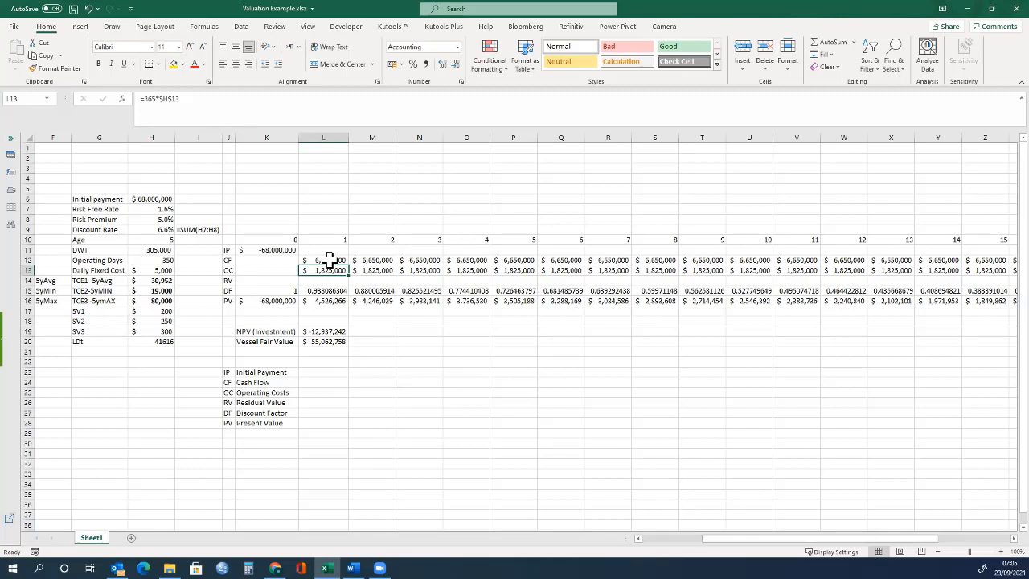
{"action": "left_click", "coordinate": [323, 261]}
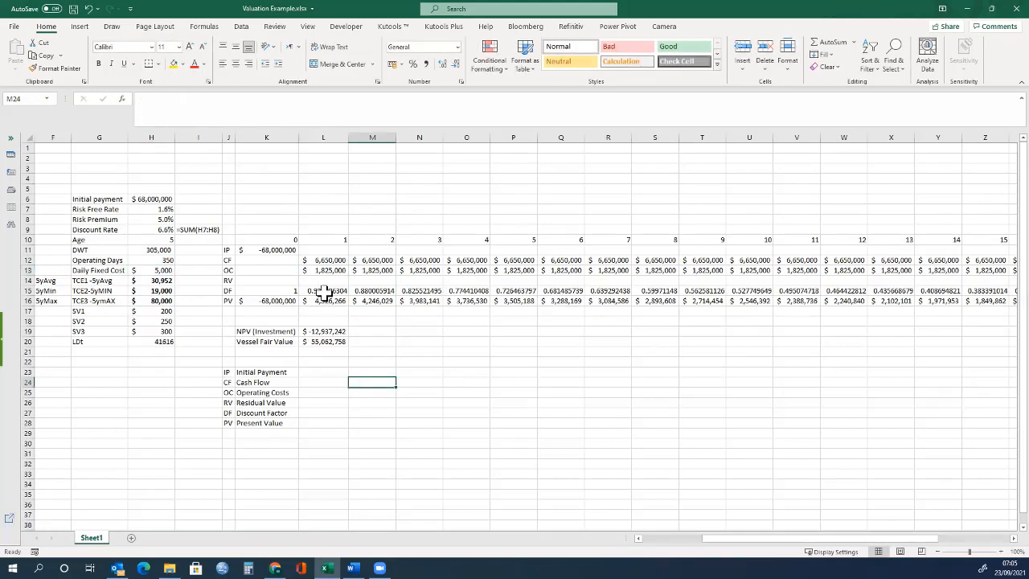
{"action": "left_click", "coordinate": [373, 289]}
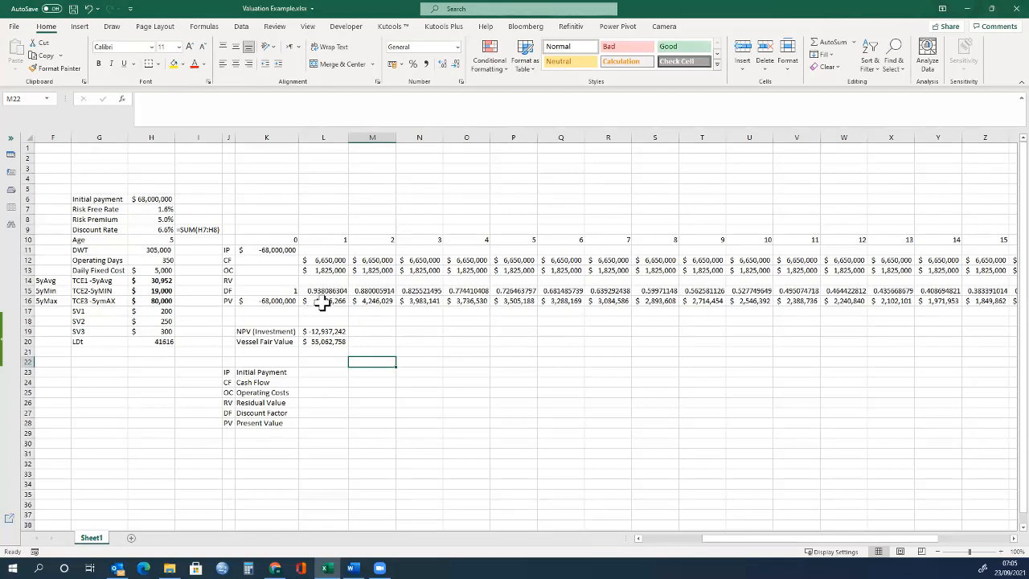
{"action": "left_click", "coordinate": [267, 300]}
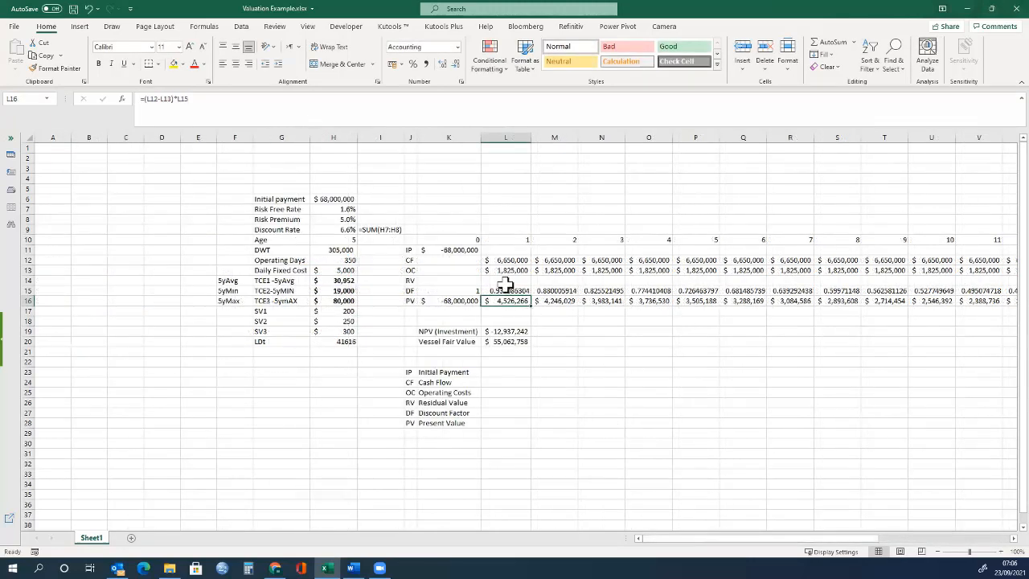
Select the 20-year PV row and start the year-20 residual formula =$H$17*$H$20 in AE14
{"action": "left_click_drag", "start_coordinate": [504, 301], "coordinate": [999, 301]}
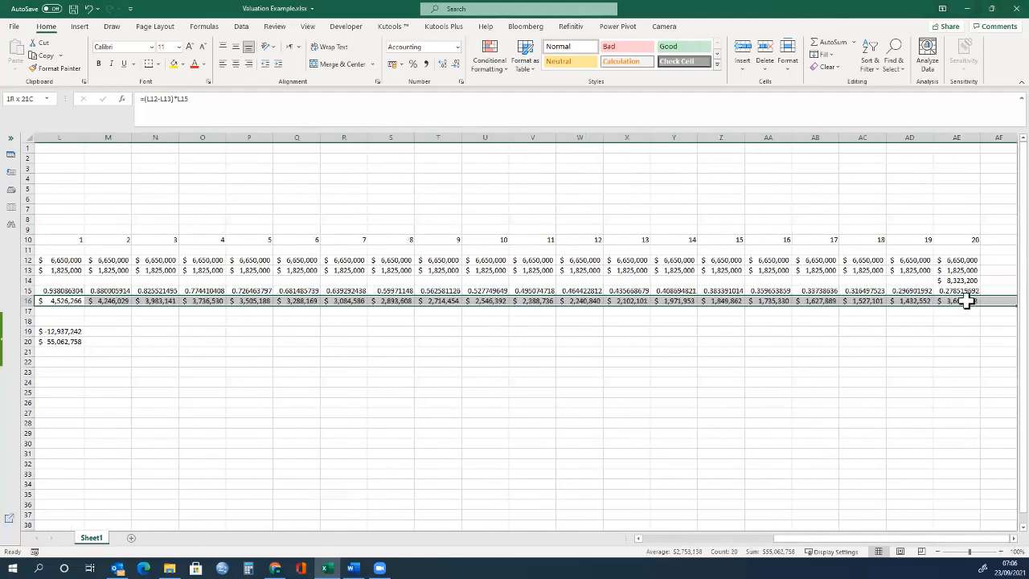
{"action": "scroll", "scroll_direction": "left", "scroll_amount": 3}
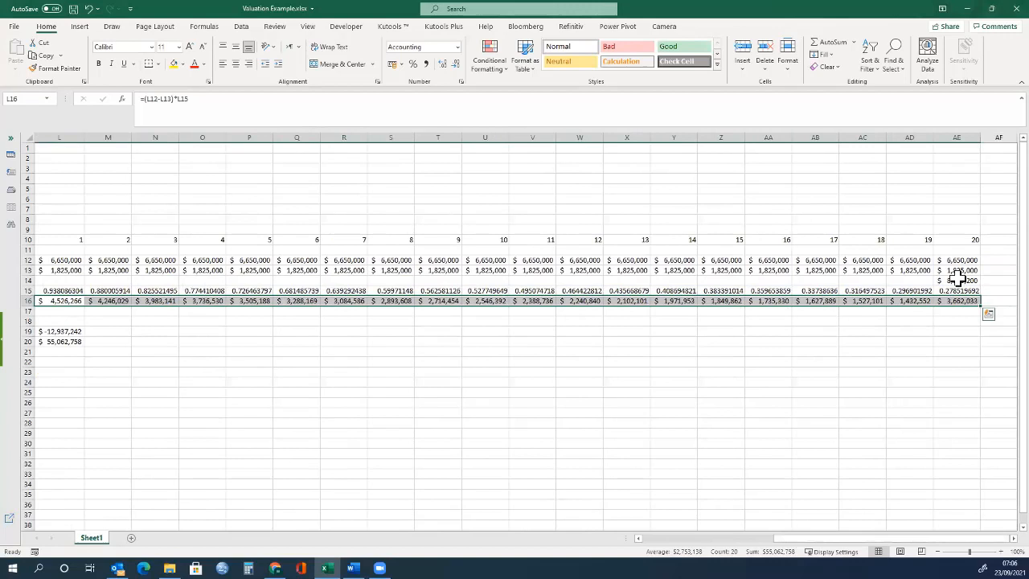
{"action": "left_click", "coordinate": [956, 280]}
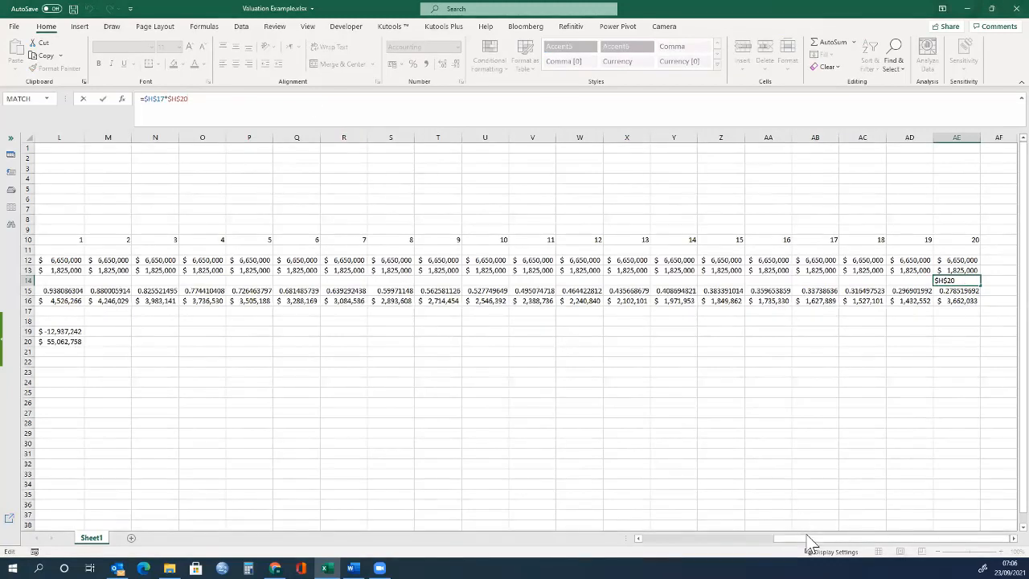
{"action": "left_click_drag", "start_coordinate": [807, 537], "coordinate": [704, 536]}
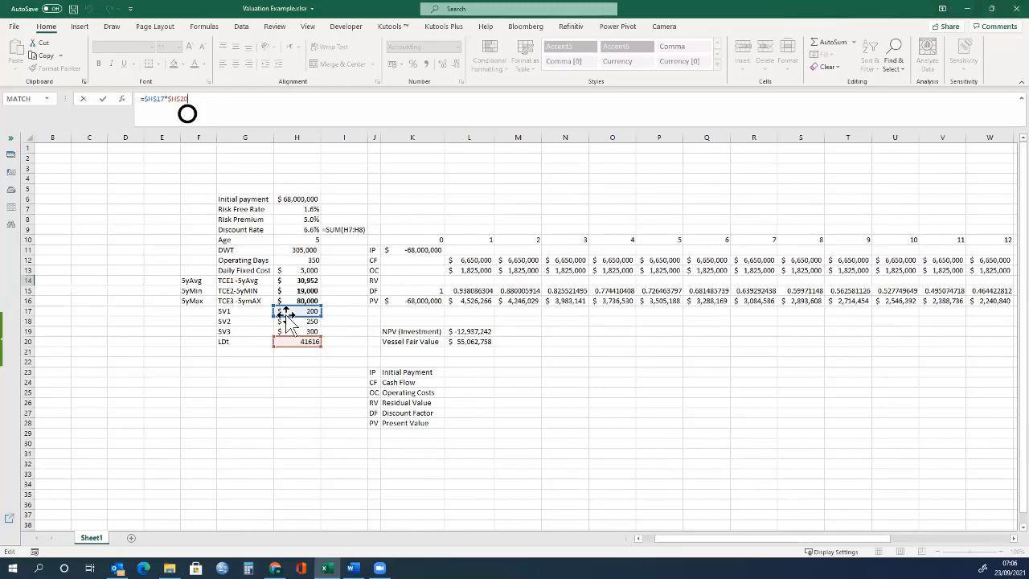
{"action": "mouse_move", "coordinate": [318, 246]}
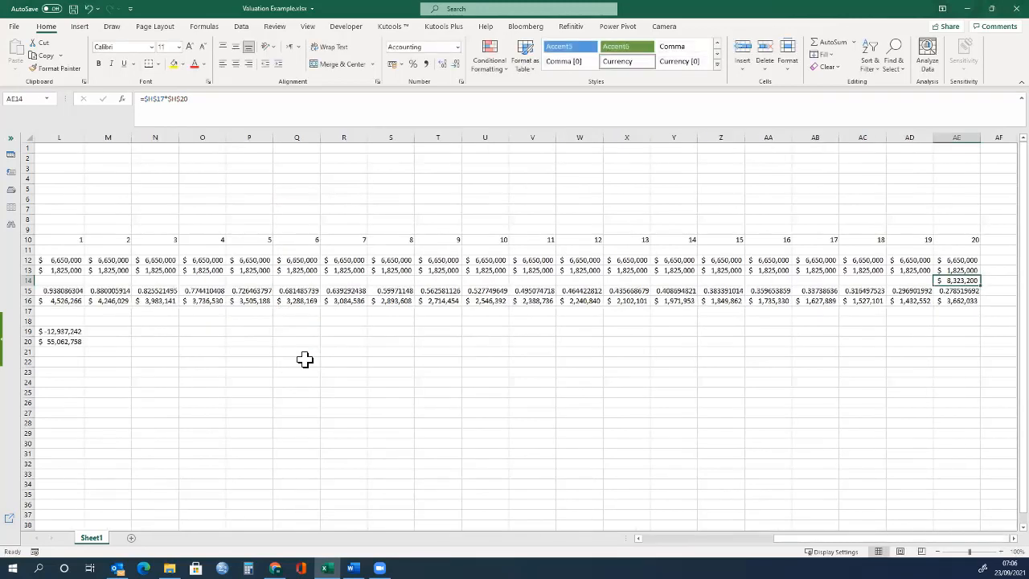
{"action": "mouse_move", "coordinate": [556, 482]}
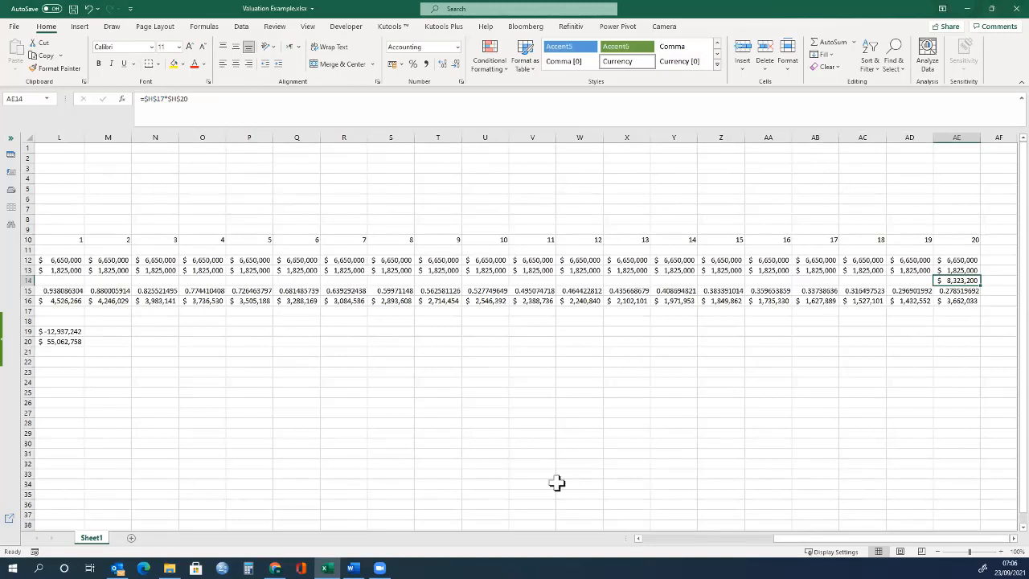